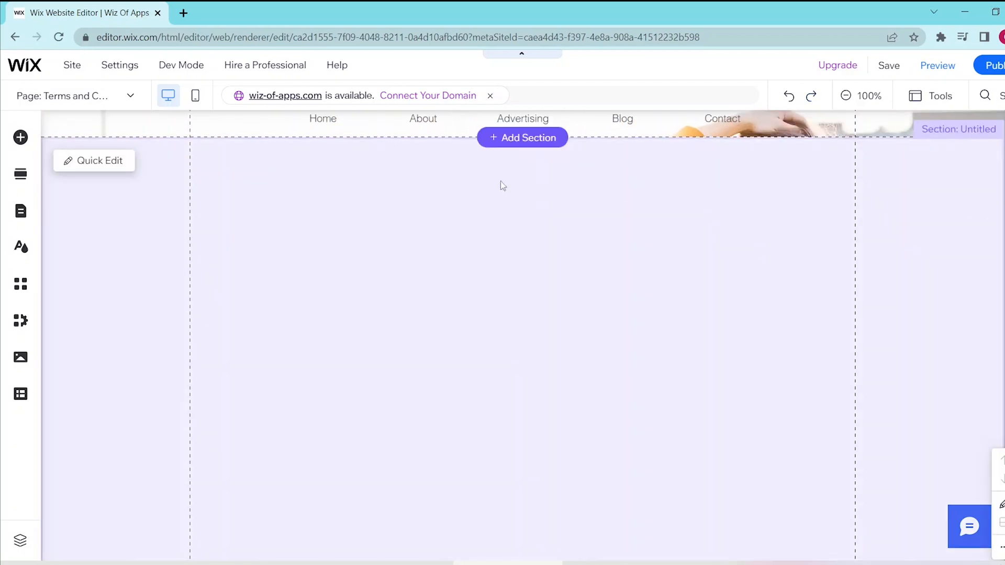
pyautogui.moveTo(19, 138)
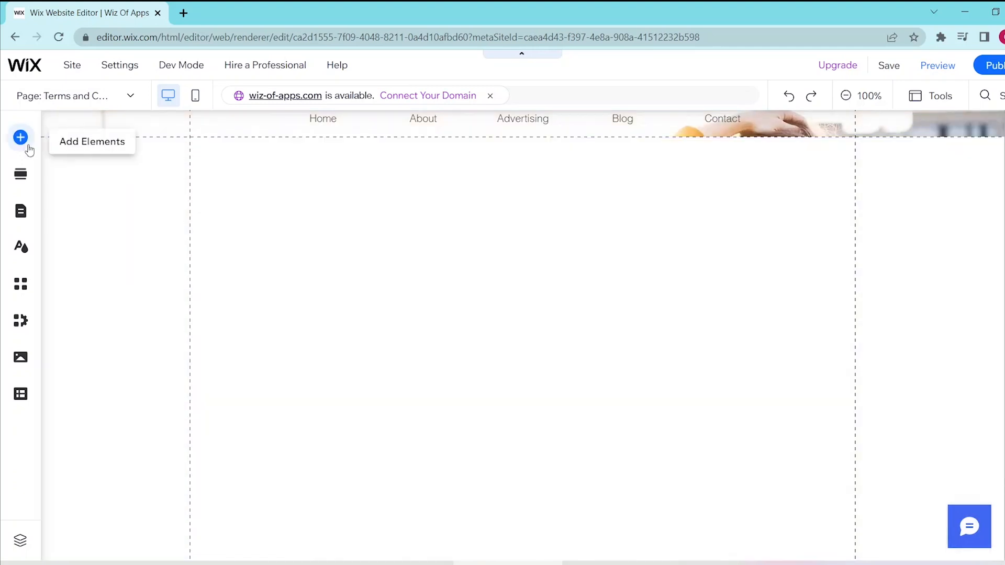
# Bring up the Add Elements panel to place a collapsible text box in the section.
pyautogui.click(20, 138)
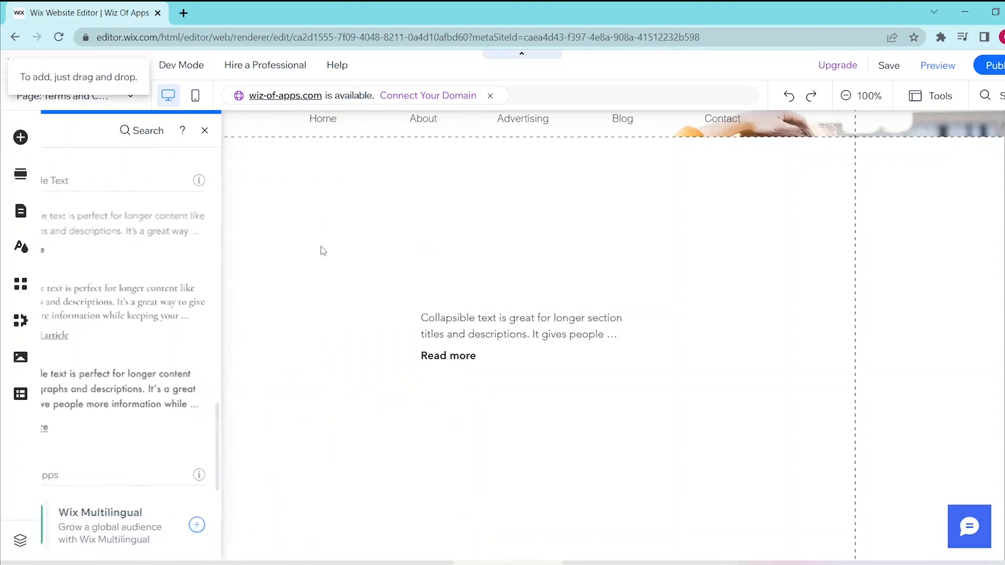
# Stretch the selected collapsible text box wider so more preview text shows before Read more.
pyautogui.click(522, 326)
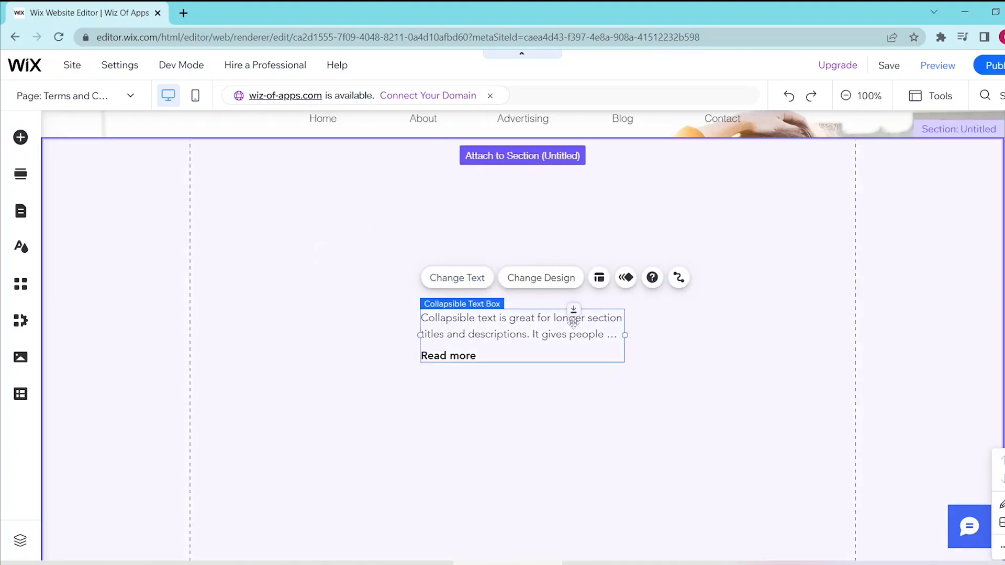
pyautogui.moveTo(522, 326); pyautogui.dragTo(436, 250)
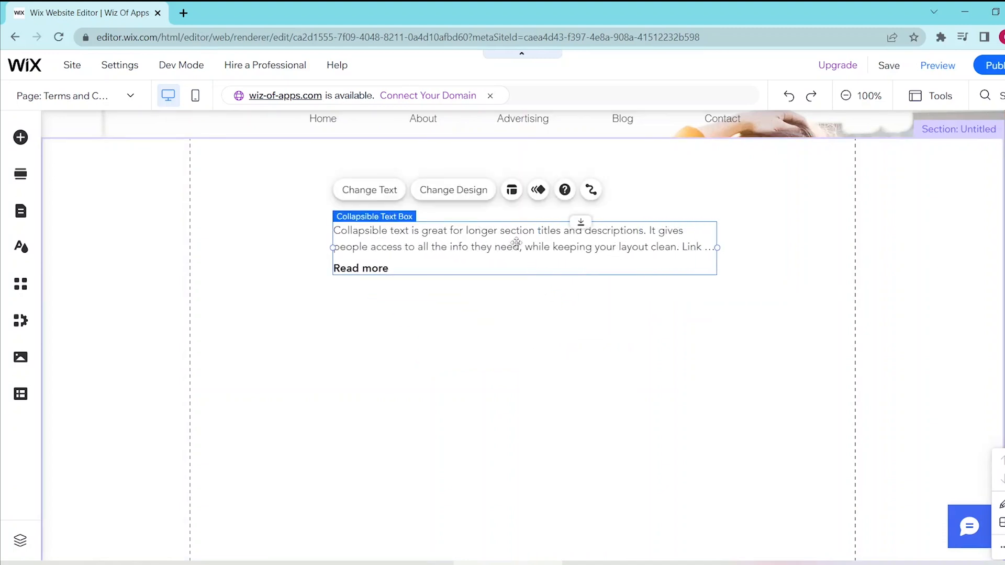
pyautogui.click(369, 189)
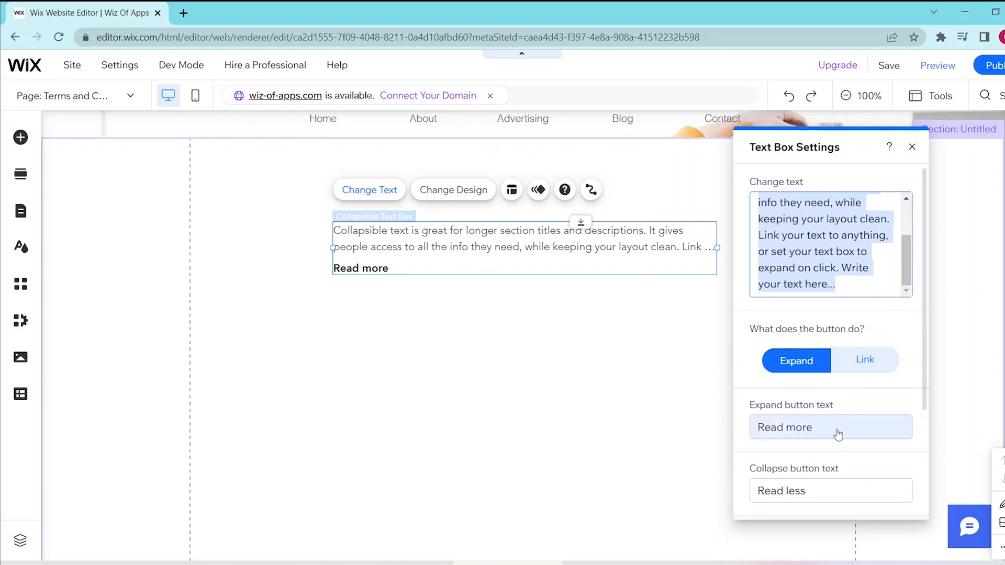
pyautogui.scroll(-3)
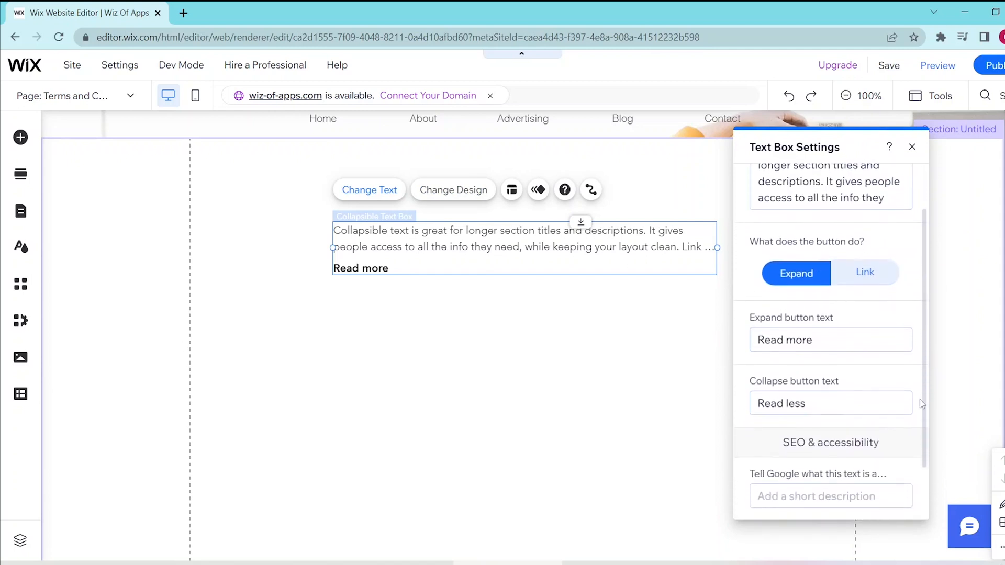
pyautogui.scroll(-3)
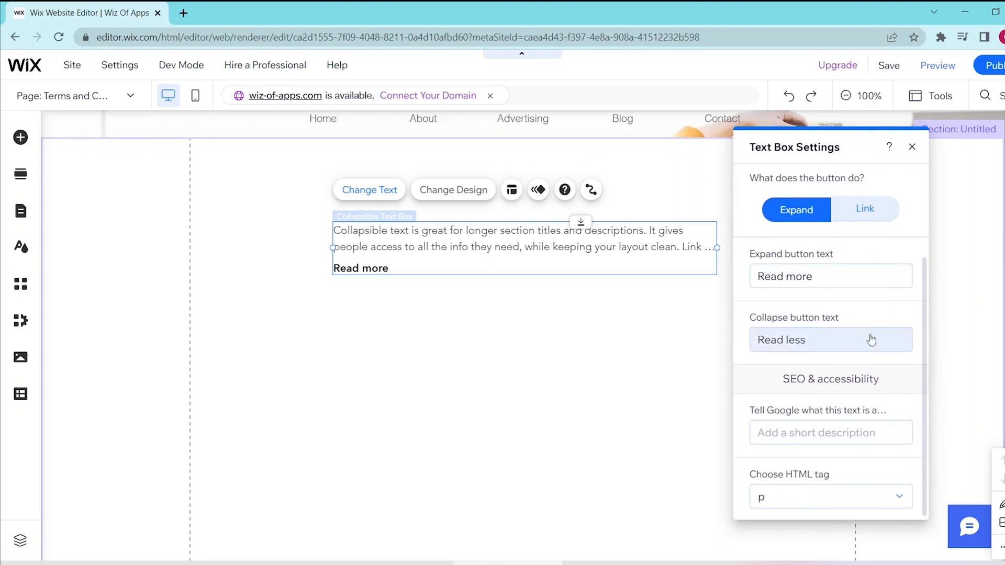
pyautogui.click(865, 214)
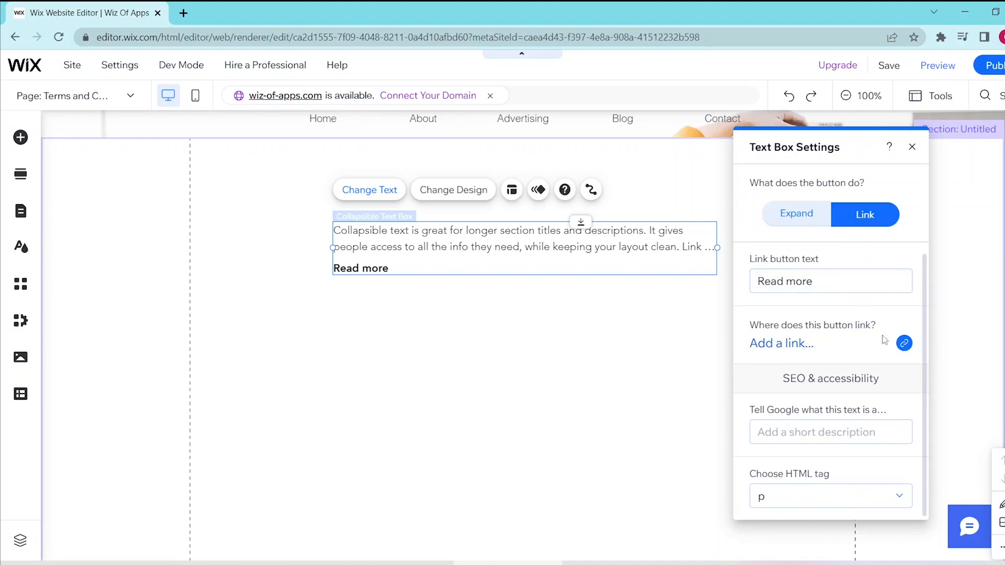
pyautogui.click(781, 344)
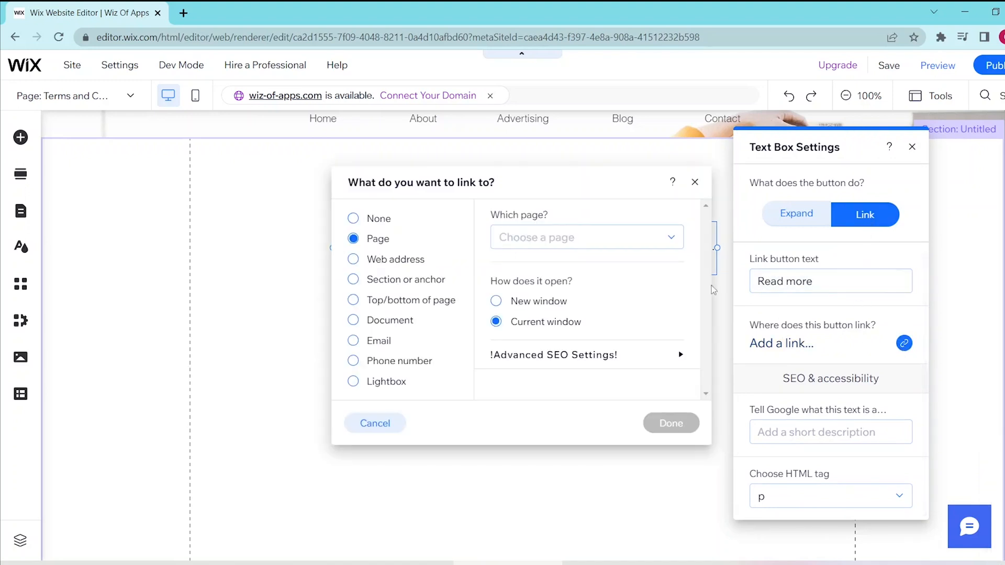
pyautogui.moveTo(467, 400)
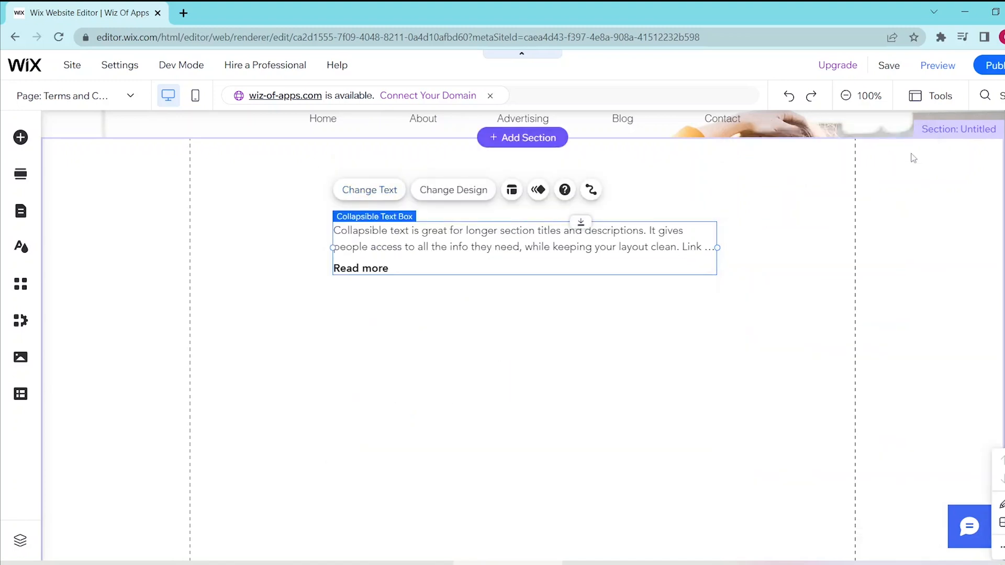
pyautogui.click(453, 189)
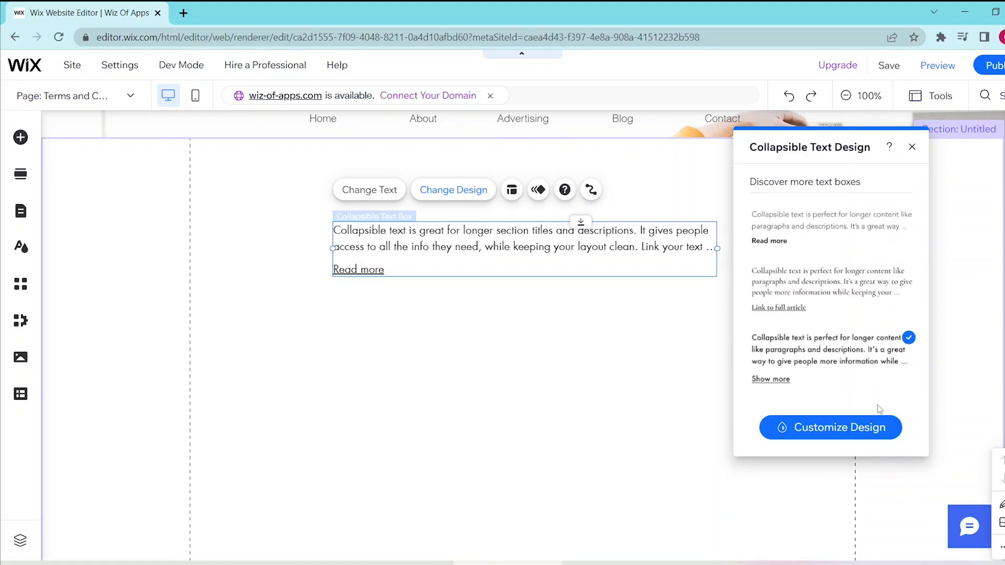
# Customize the text box design and apply a larger heading text theme.
pyautogui.click(832, 428)
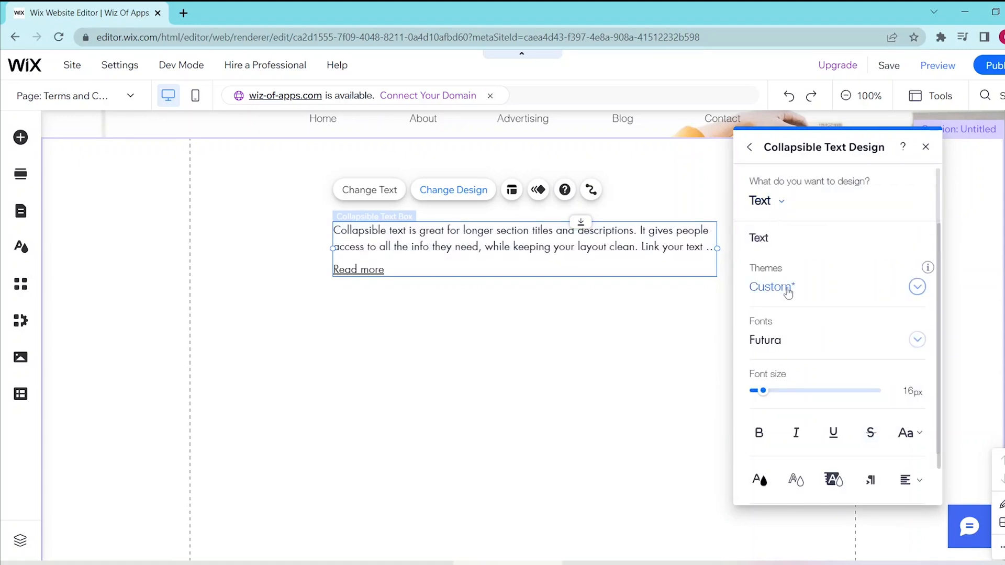
pyautogui.click(918, 287)
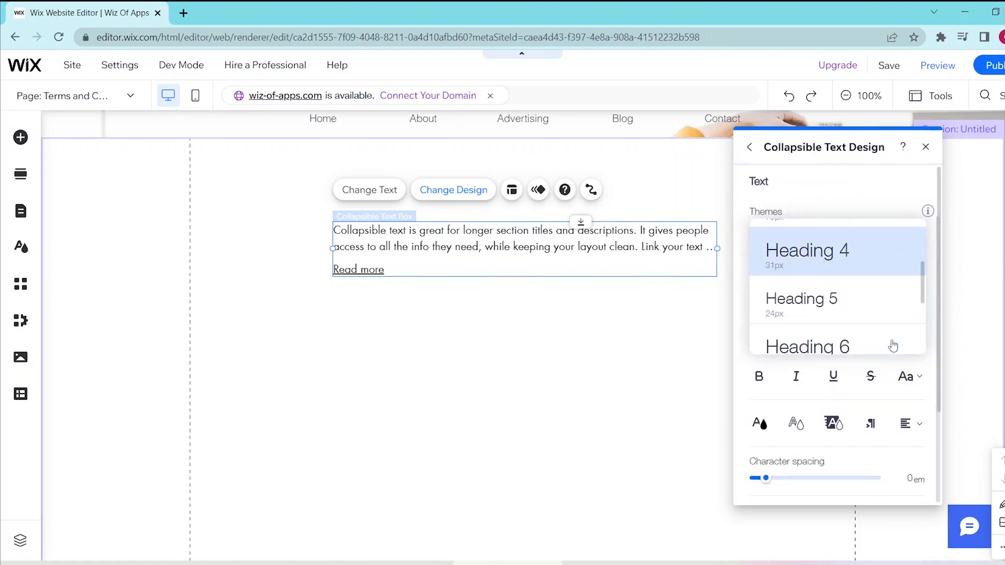
pyautogui.click(926, 146)
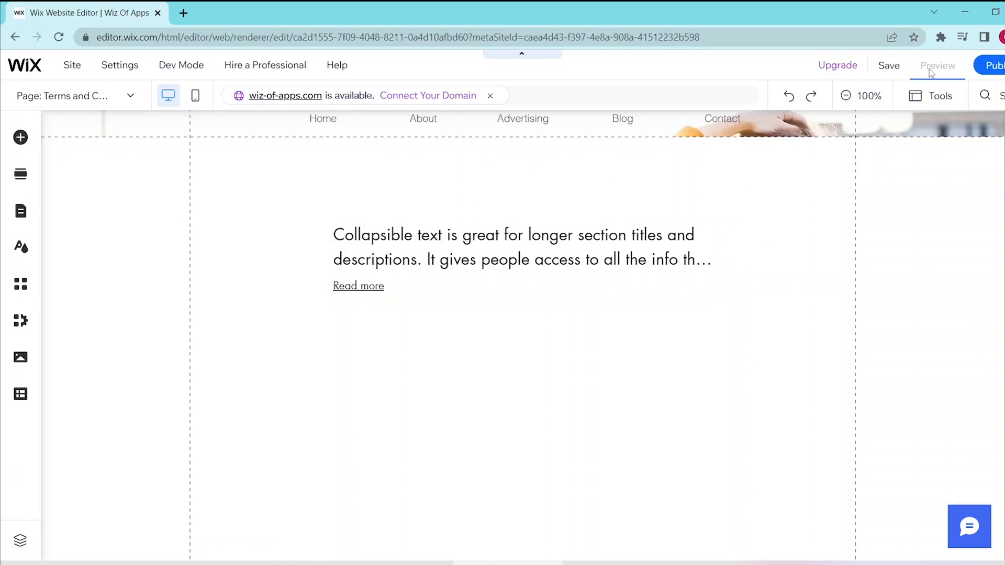
# Preview the page and expand the text via Read more to show the full paragraph with Read less.
pyautogui.click(937, 64)
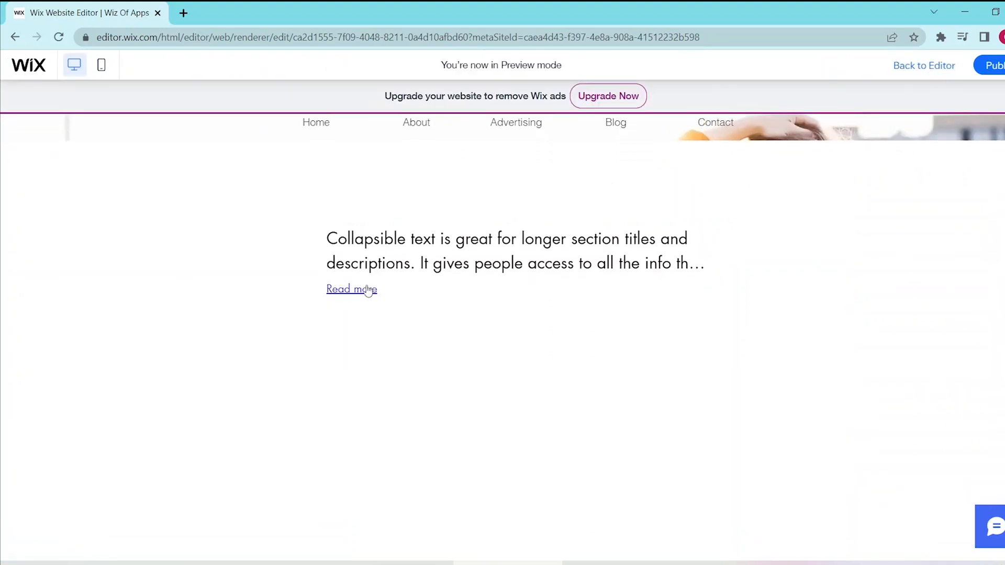
pyautogui.click(352, 289)
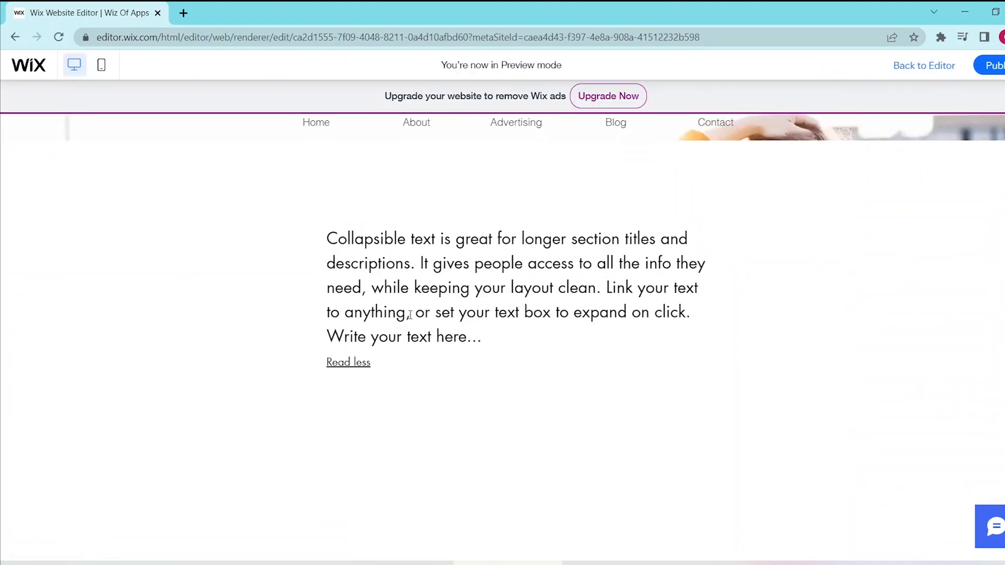
pyautogui.moveTo(549, 363)
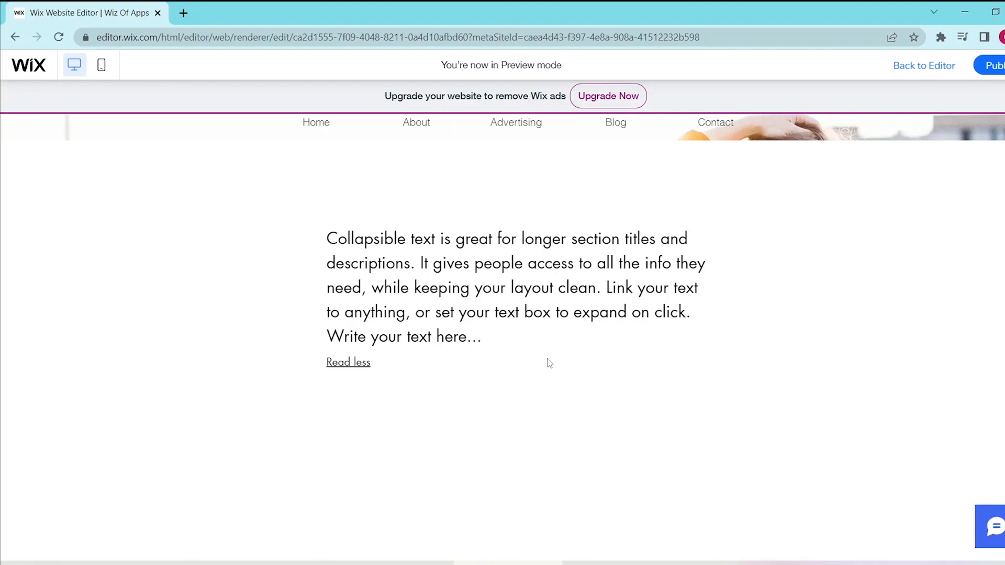
pyautogui.moveTo(740, 397)
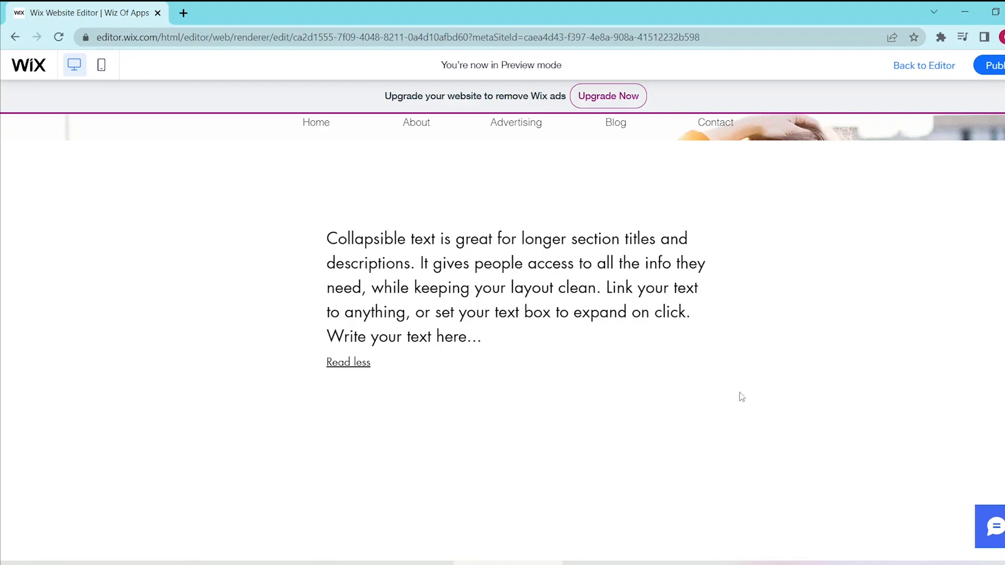